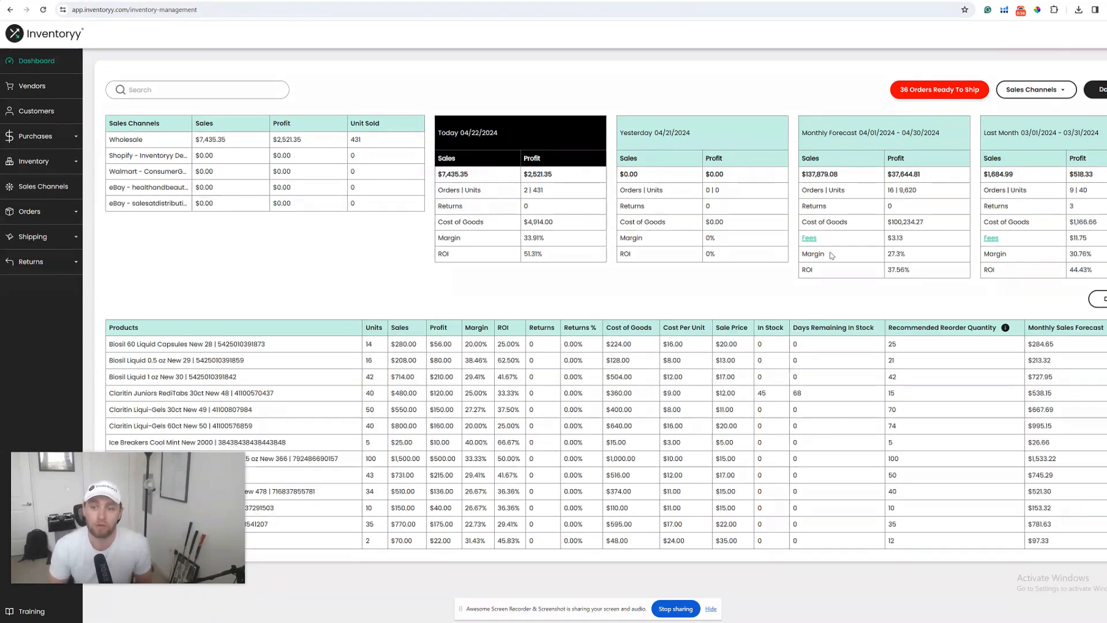
# Go to the Stock Count table, ranked by recommended reorder quantity.
pyautogui.click(34, 174)
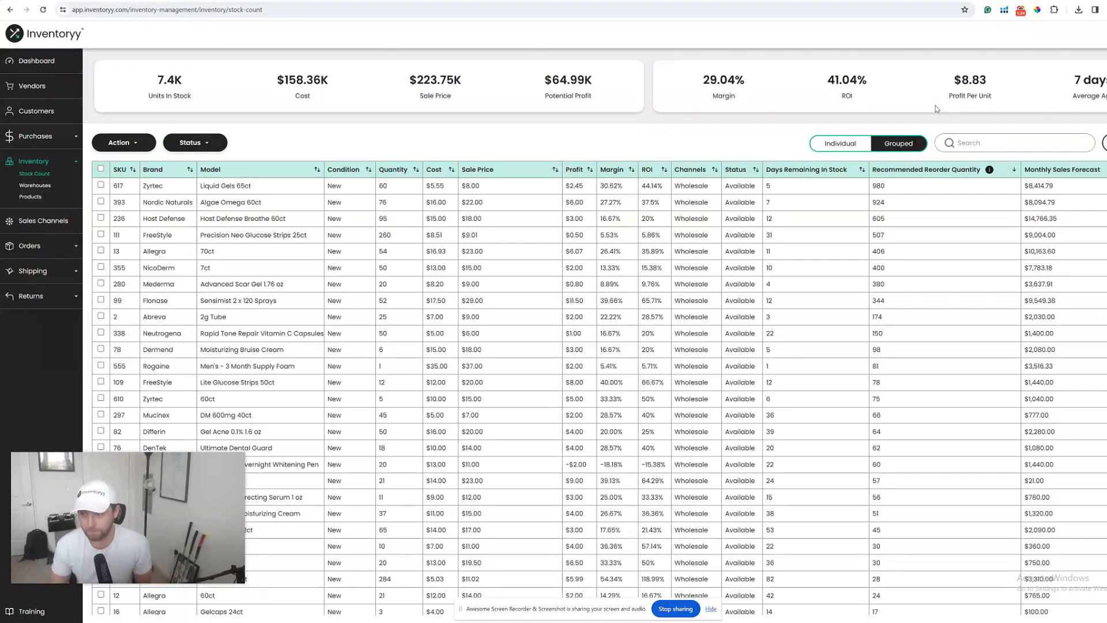
pyautogui.moveTo(929, 250)
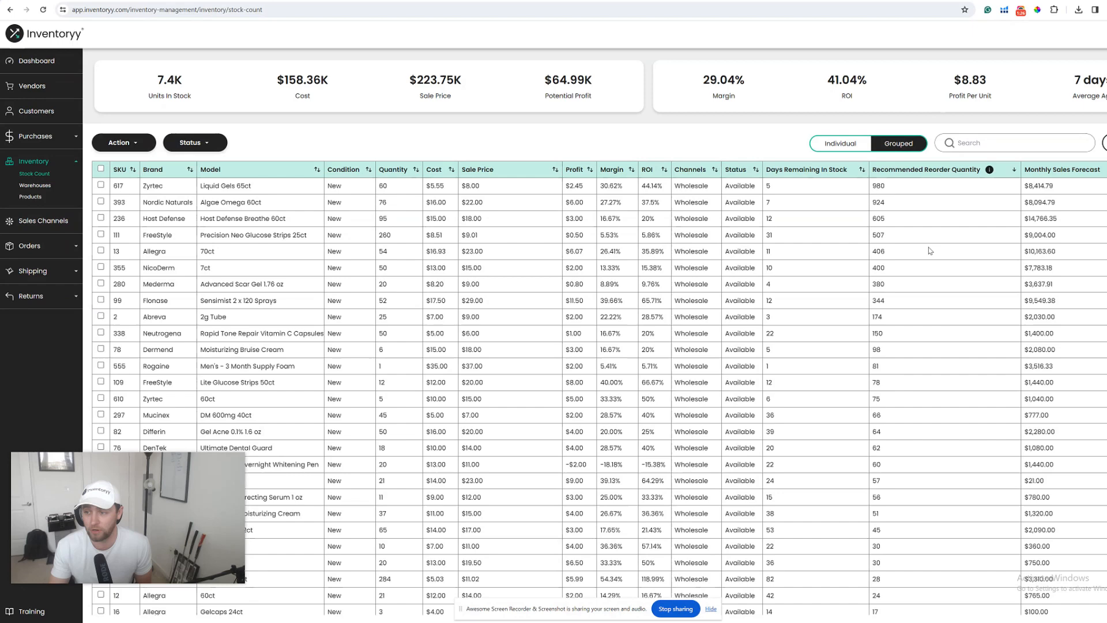
pyautogui.moveTo(897, 352)
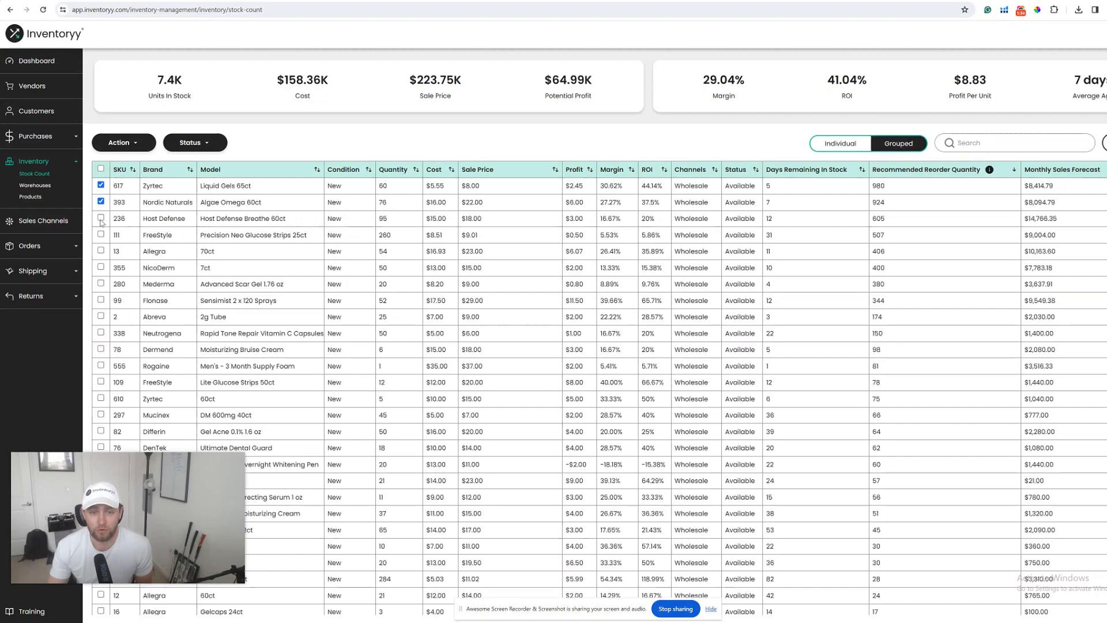
# Check another top product so eleven are marked for the reorder list.
pyautogui.click(101, 234)
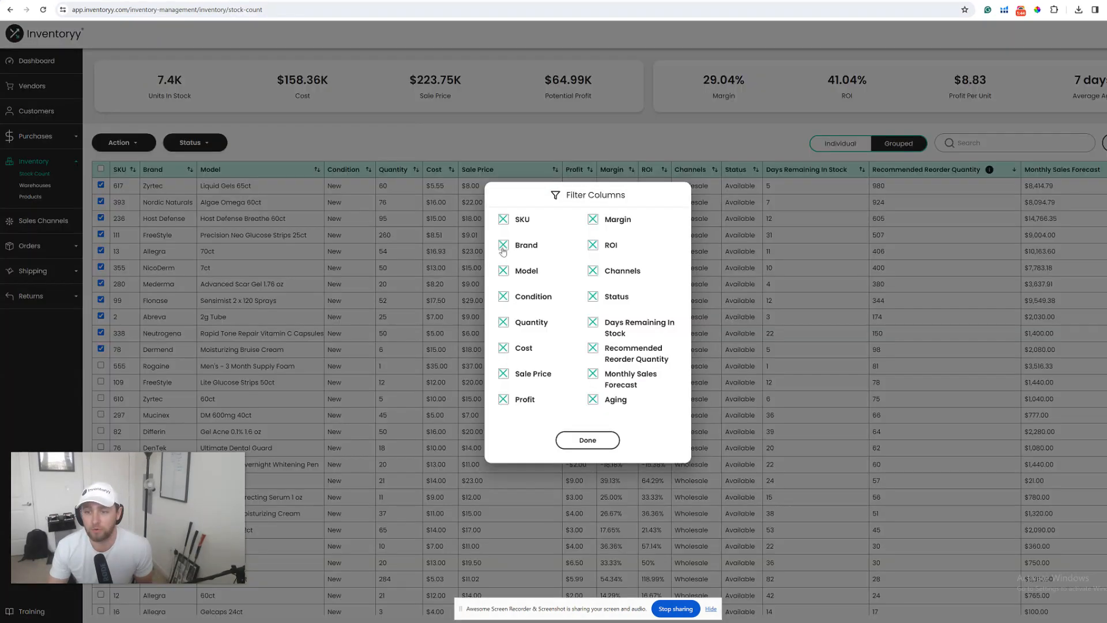
# Limit the table to Brand, Model, Condition, Cost and Recommended Reorder Quantity.
pyautogui.click(504, 219)
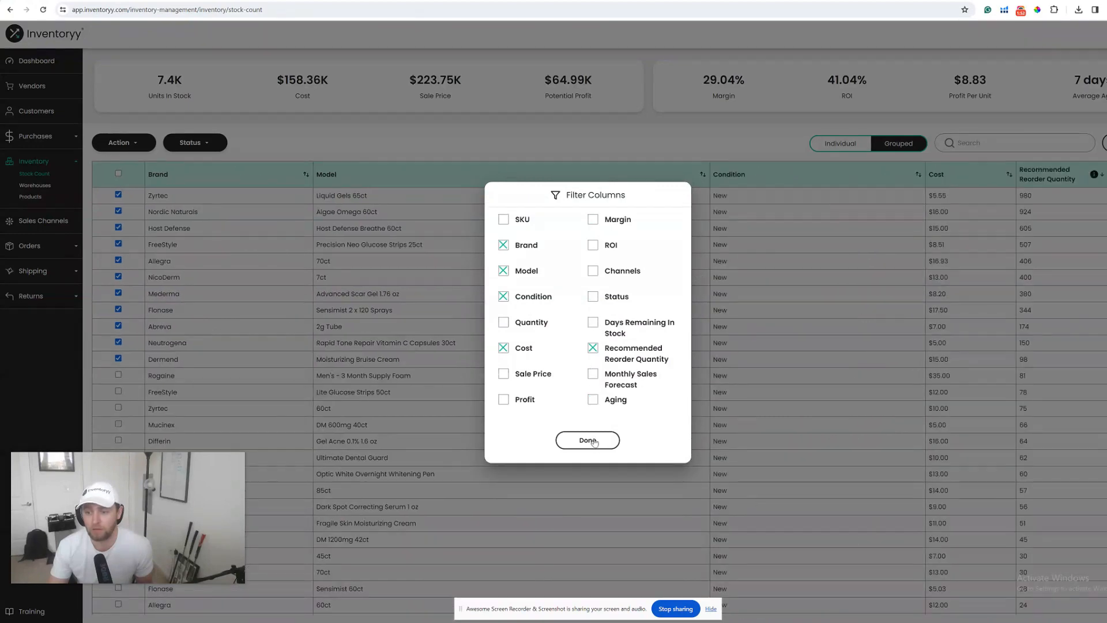
pyautogui.click(587, 439)
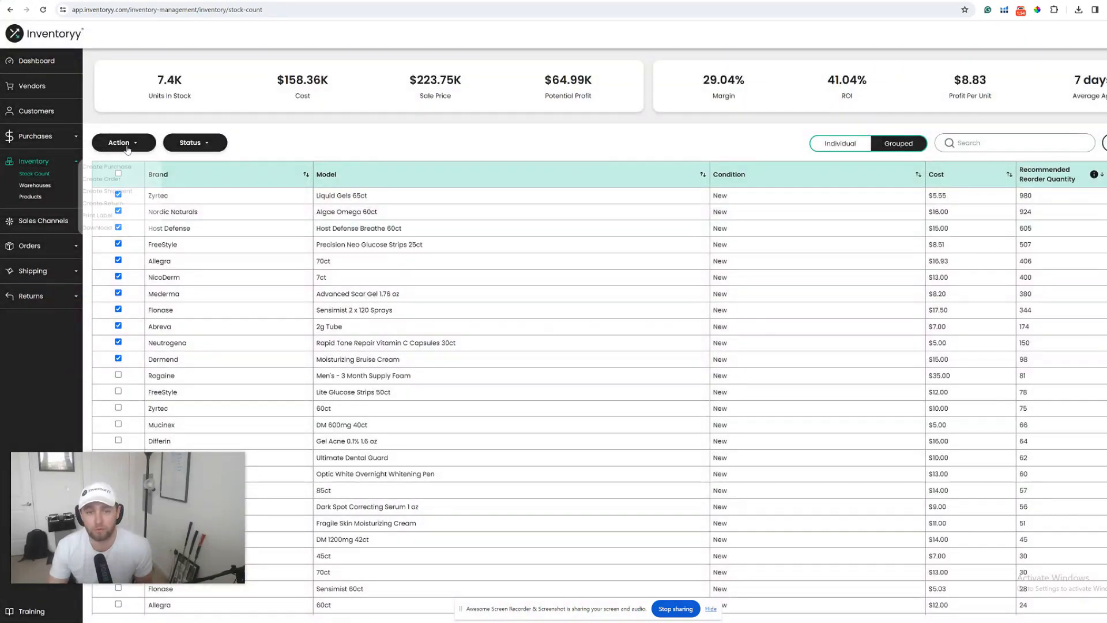
# Download the eleven checked products as an Excel file and view it.
pyautogui.click(99, 227)
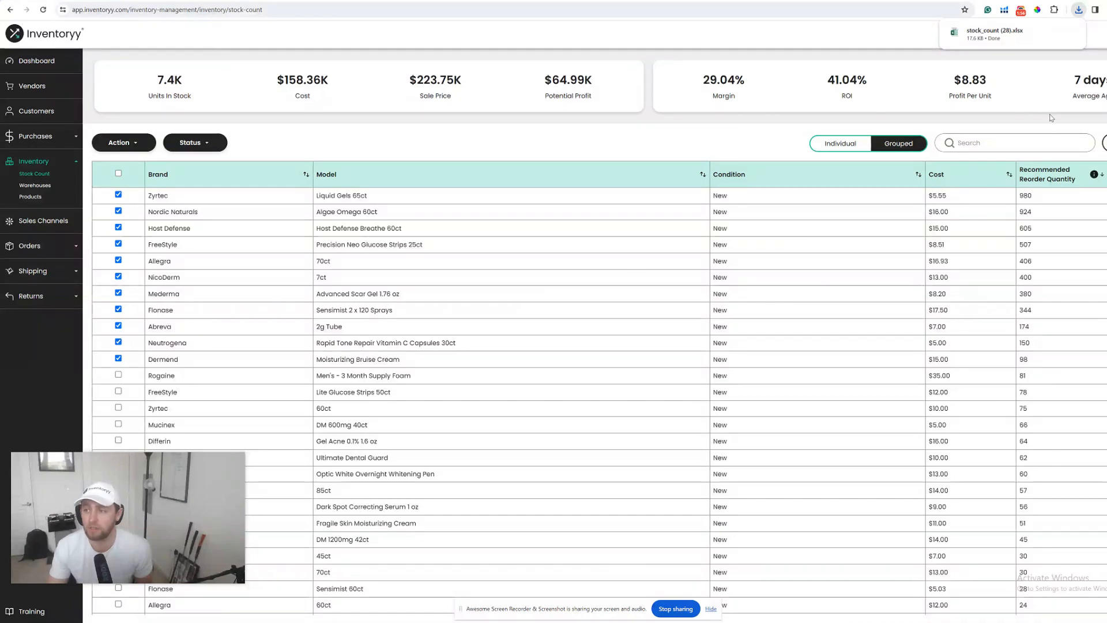
pyautogui.click(995, 34)
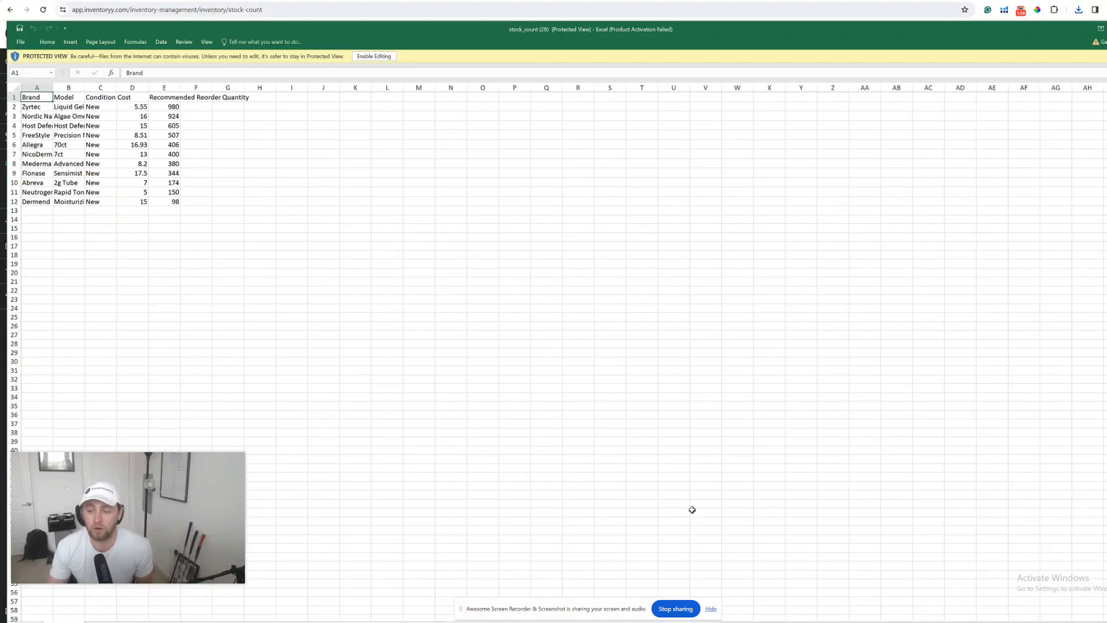
# Enable editing and rename the last header (E1) to 'Quantity'.
pyautogui.click(373, 55)
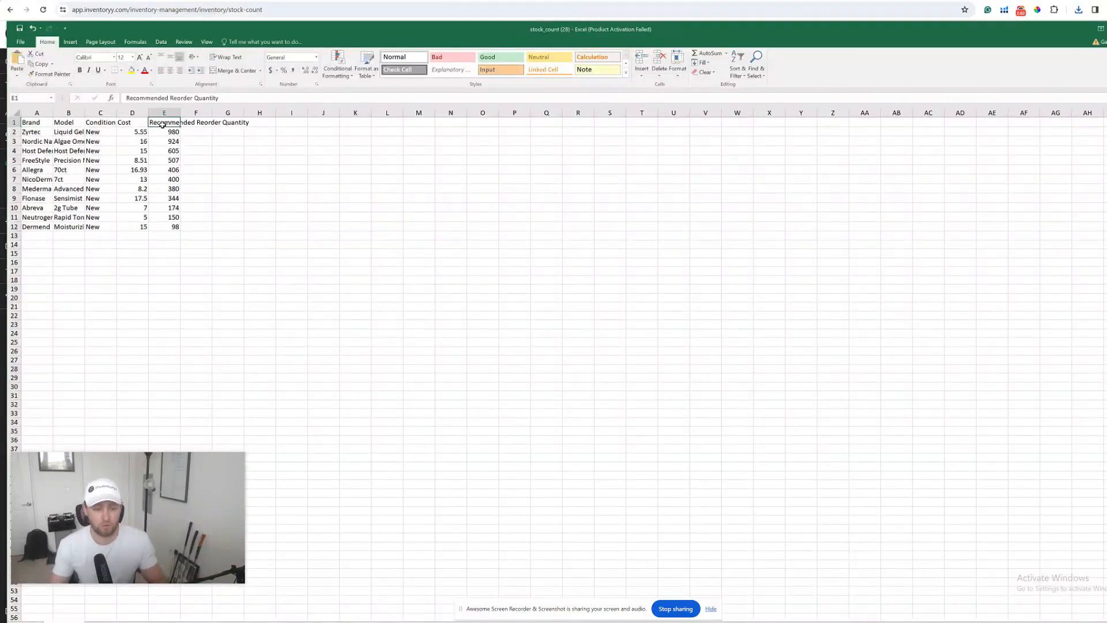
pyautogui.write('Quantity')
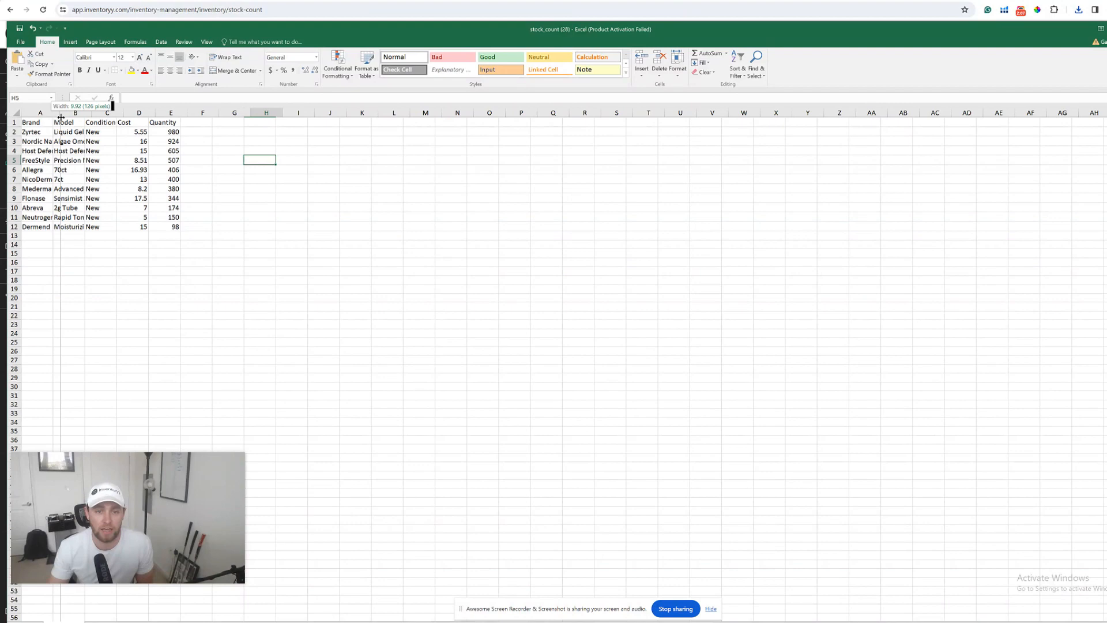
# Widen the Brand and Model columns to show full names.
pyautogui.moveTo(60, 113); pyautogui.dragTo(71, 113)
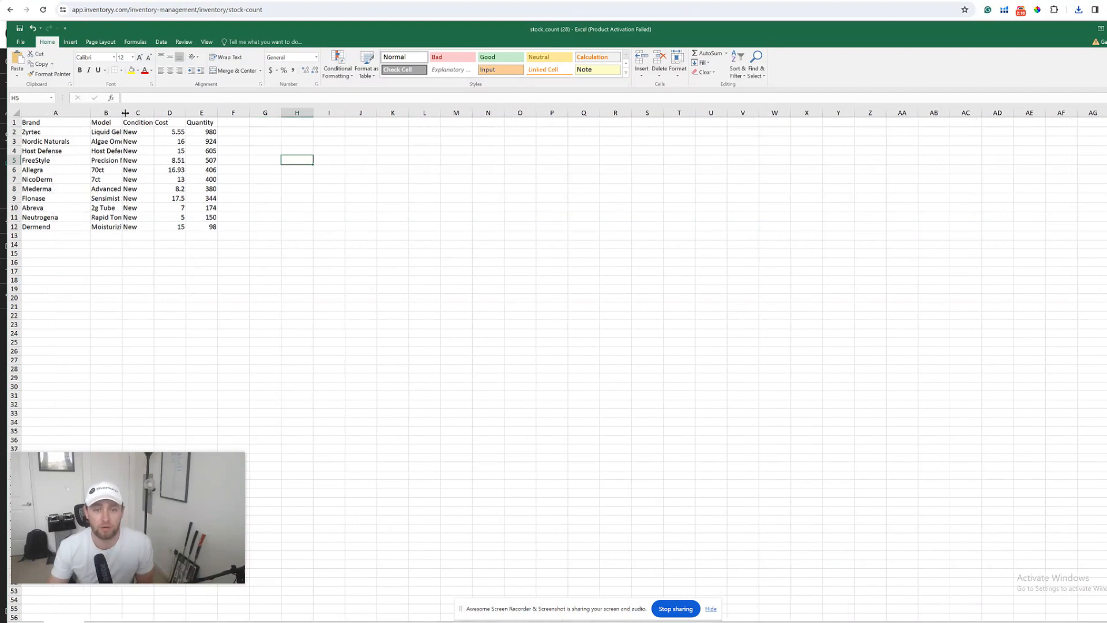
pyautogui.moveTo(125, 113); pyautogui.dragTo(196, 113)
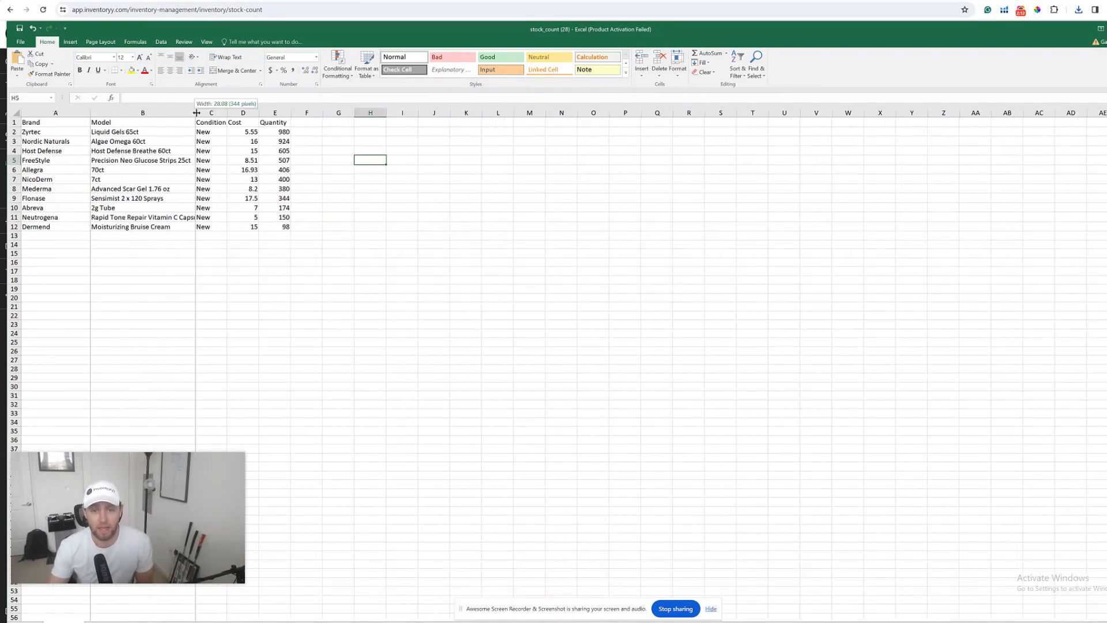